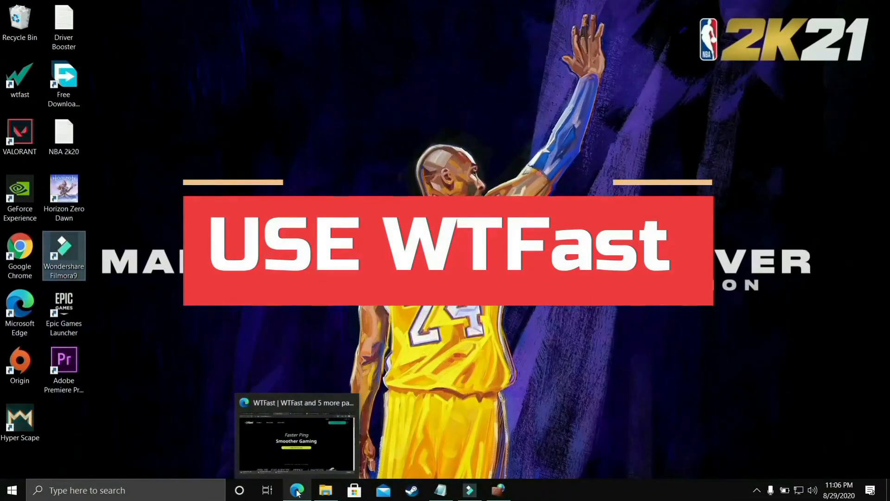
Step: Scroll through the WTFast website in the browser
click(296, 490)
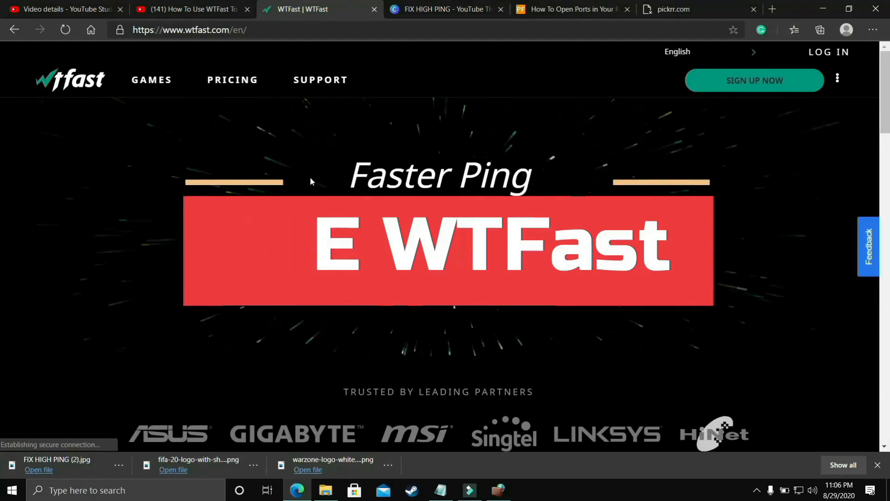
scroll(down, 3)
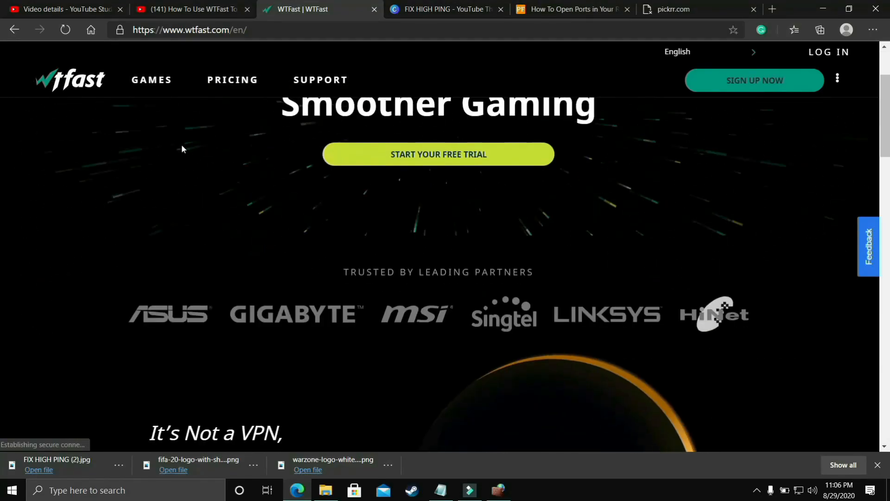
scroll(down, 3)
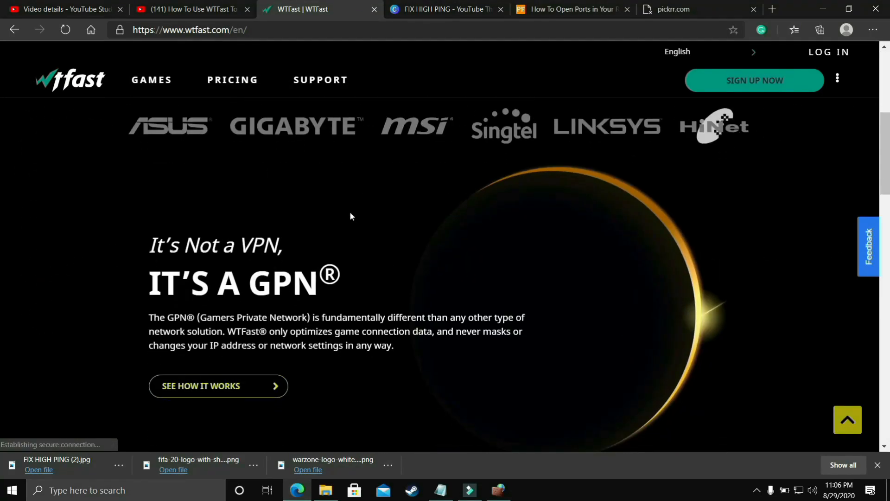
mouse_move(365, 235)
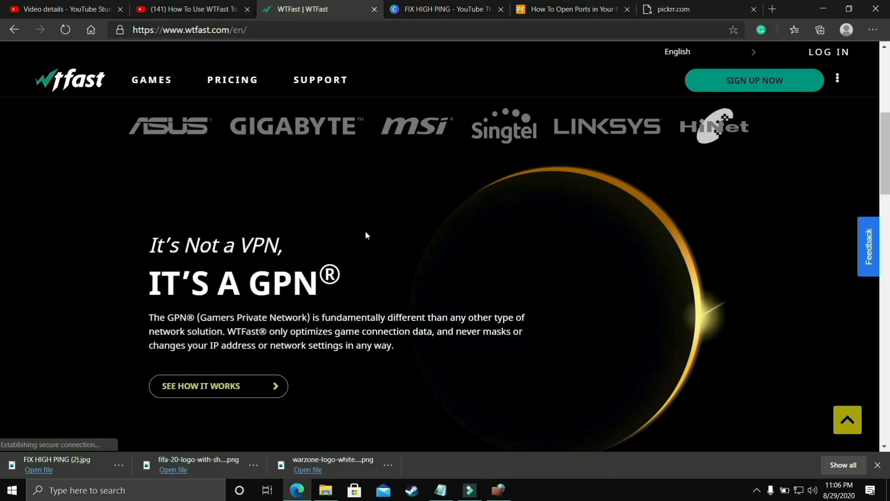
scroll(down, 3)
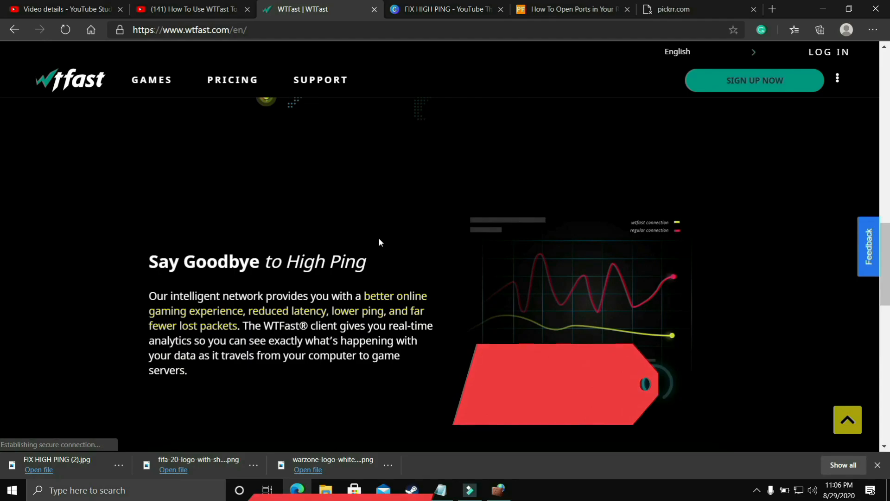
scroll(down, 3)
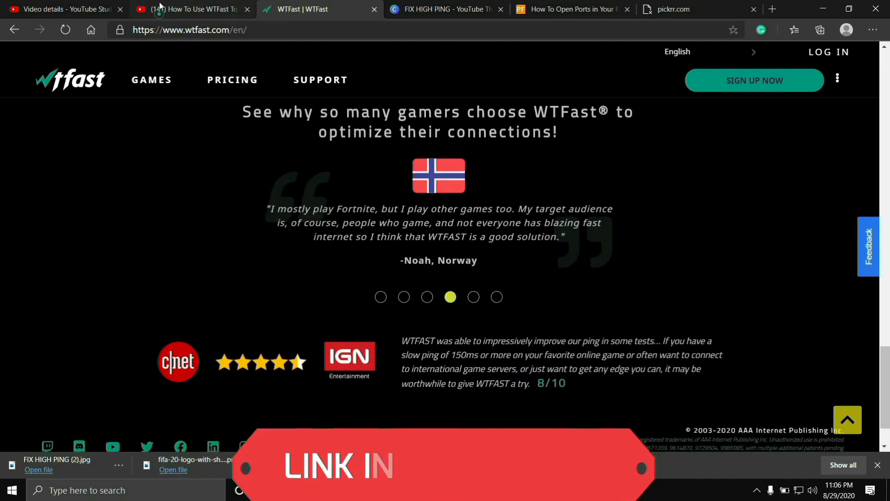
click(193, 10)
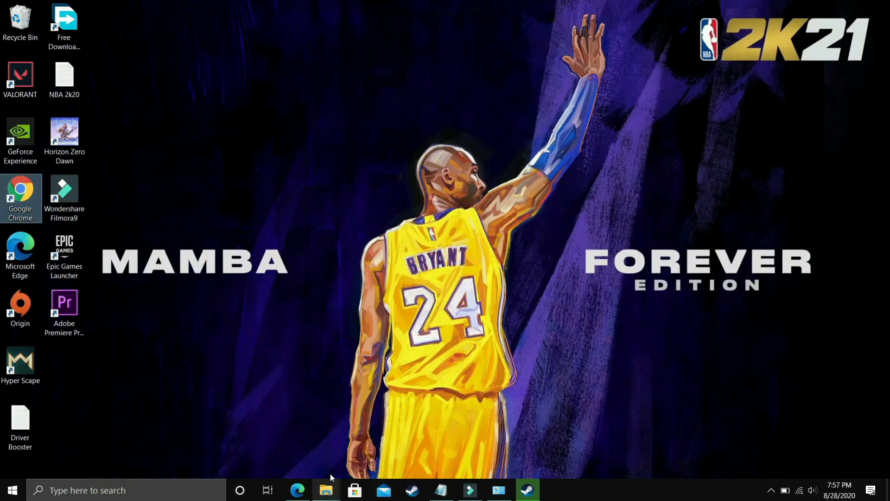
Step: Reach Virtual Memory via This PC Properties, Advanced system settings and Performance Settings
click(325, 490)
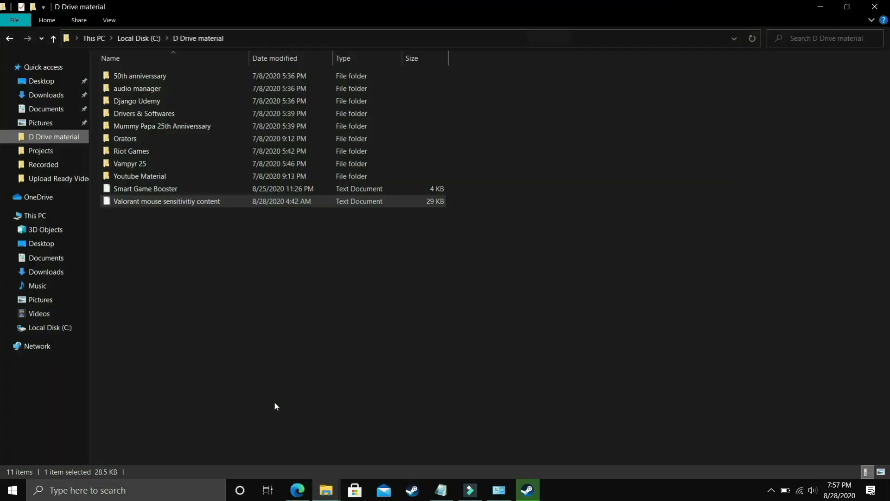
right_click(33, 215)
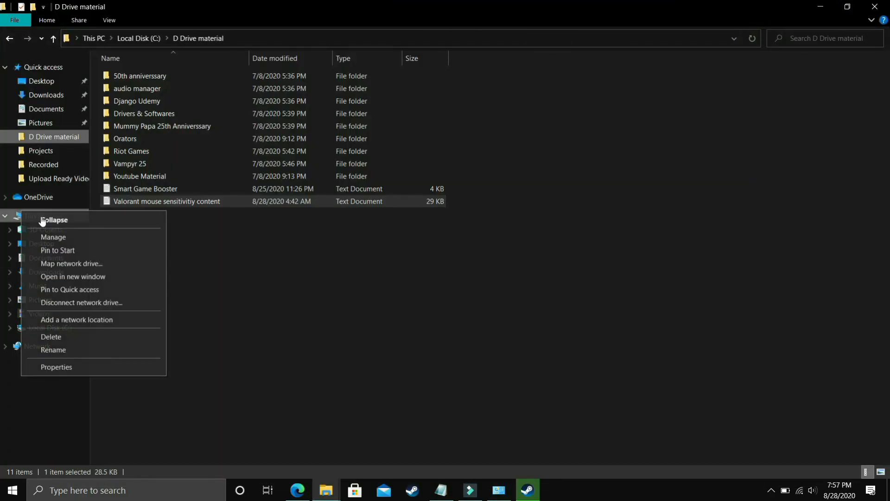
click(56, 367)
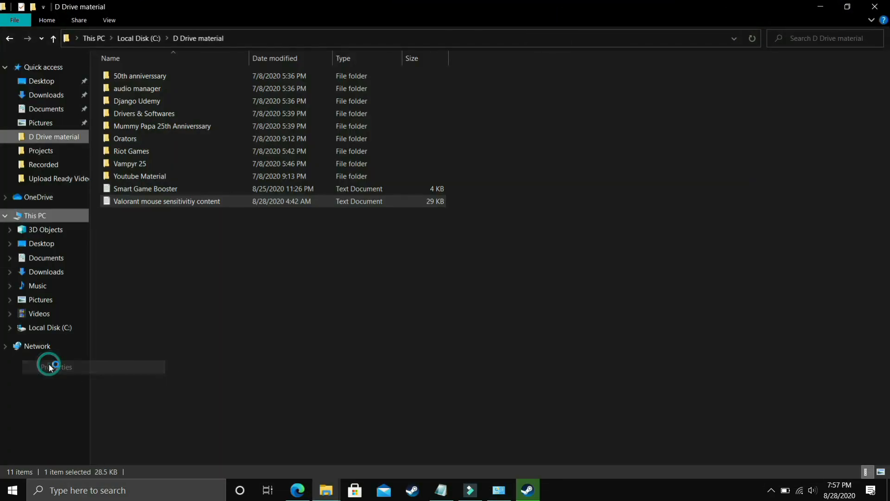
click(54, 366)
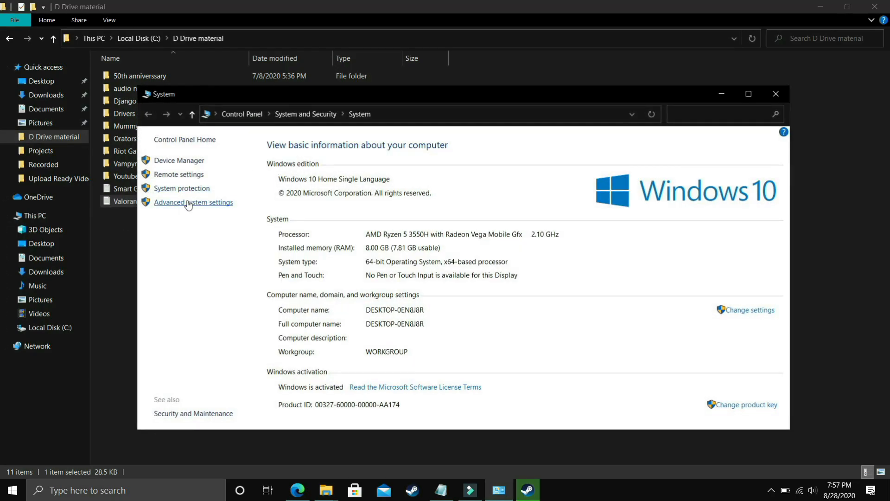
click(193, 202)
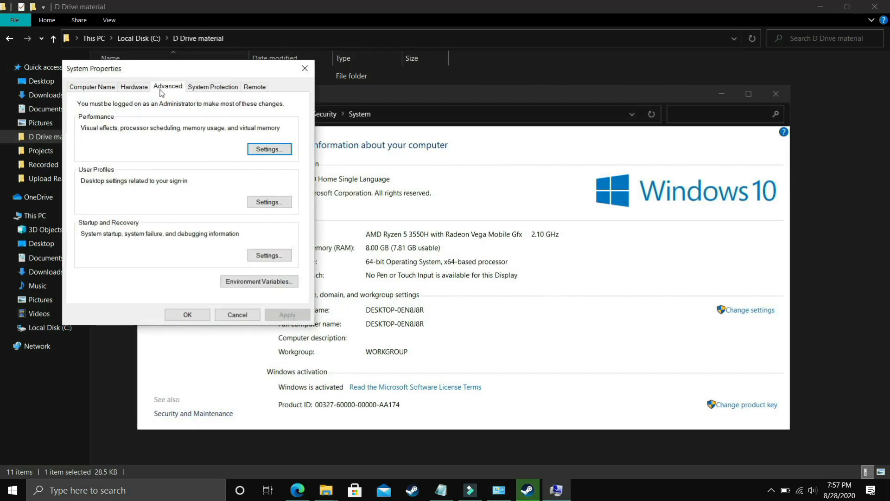
mouse_move(294, 157)
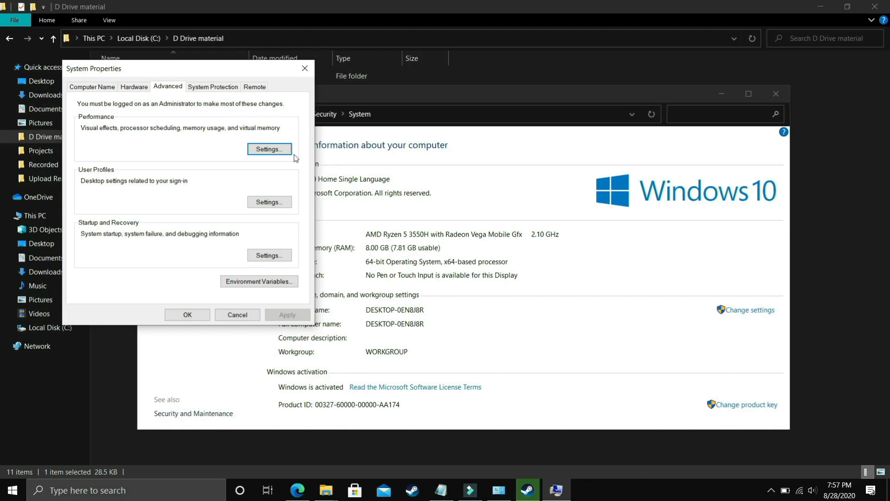
click(268, 148)
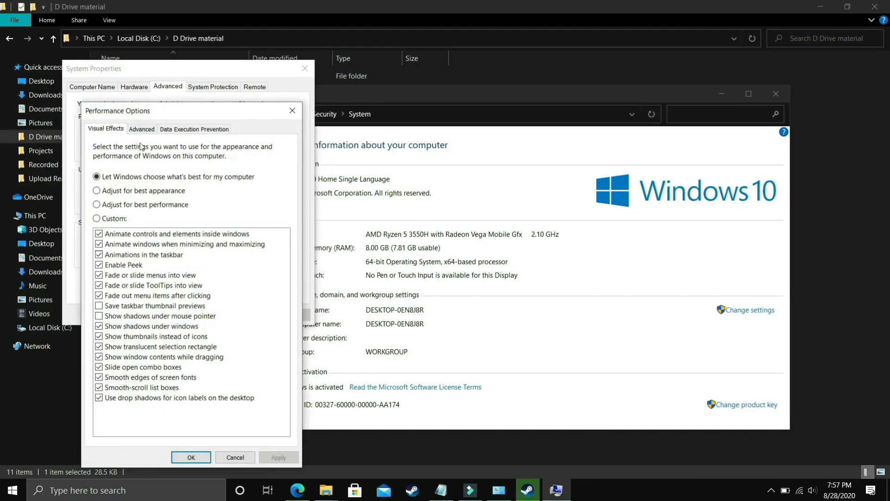
click(141, 129)
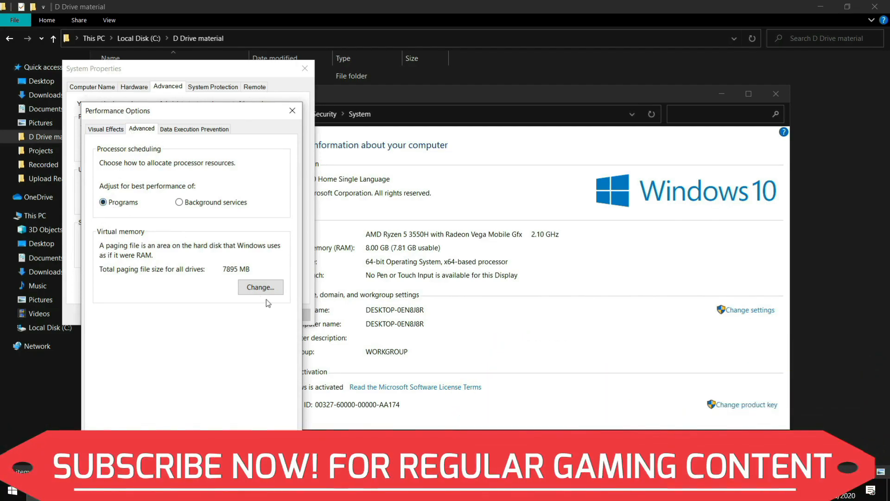
click(260, 286)
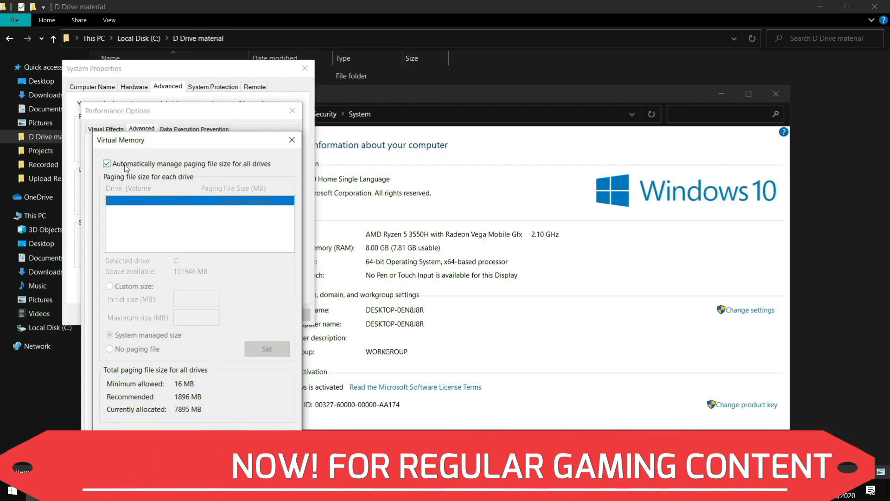
Step: Give C: a custom paging file with 1896 MB initial size, then search Start for 'ca'
click(106, 163)
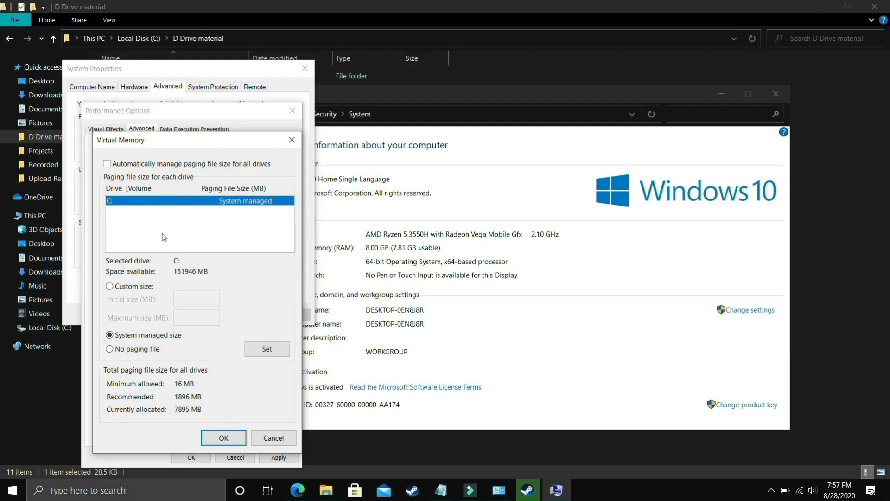
mouse_move(134, 220)
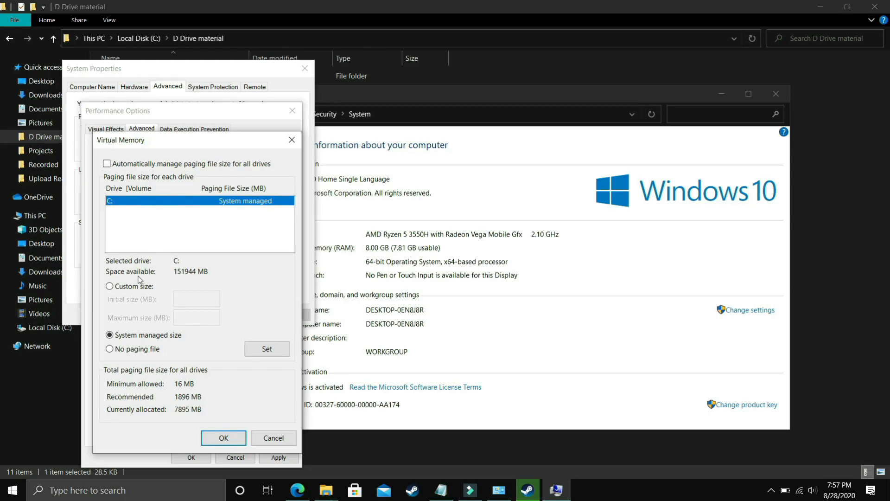
click(110, 285)
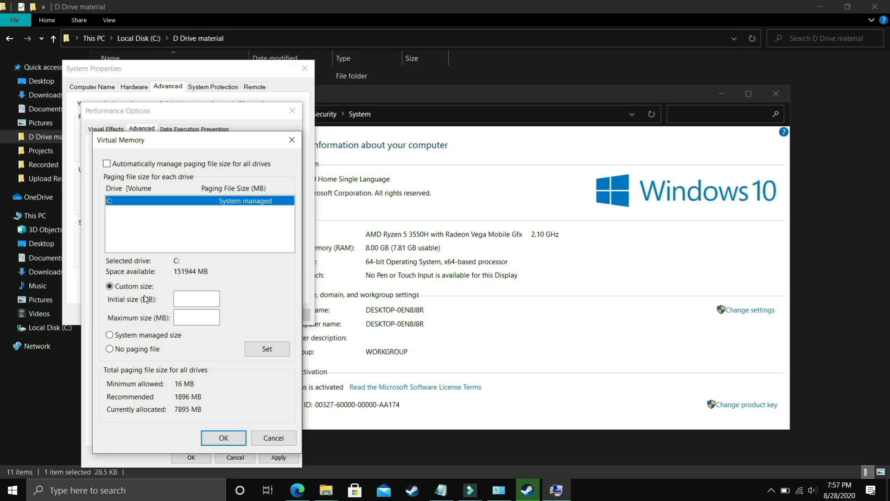
mouse_move(109, 395)
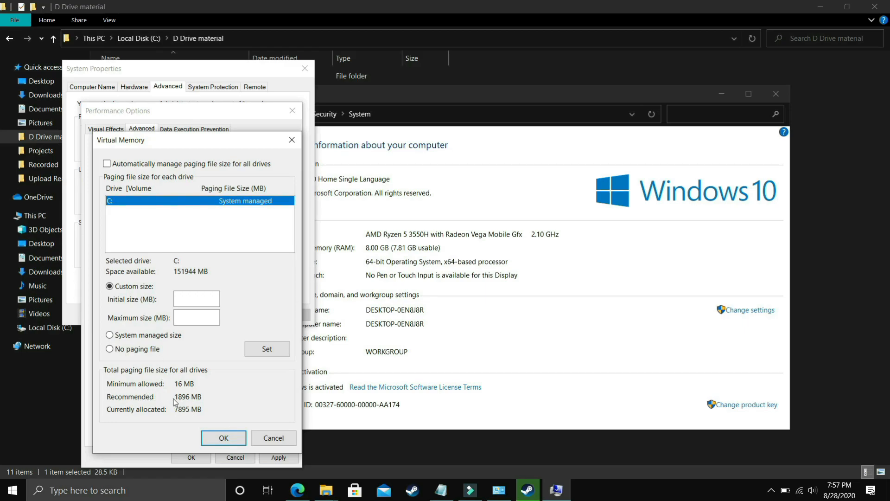
click(196, 298)
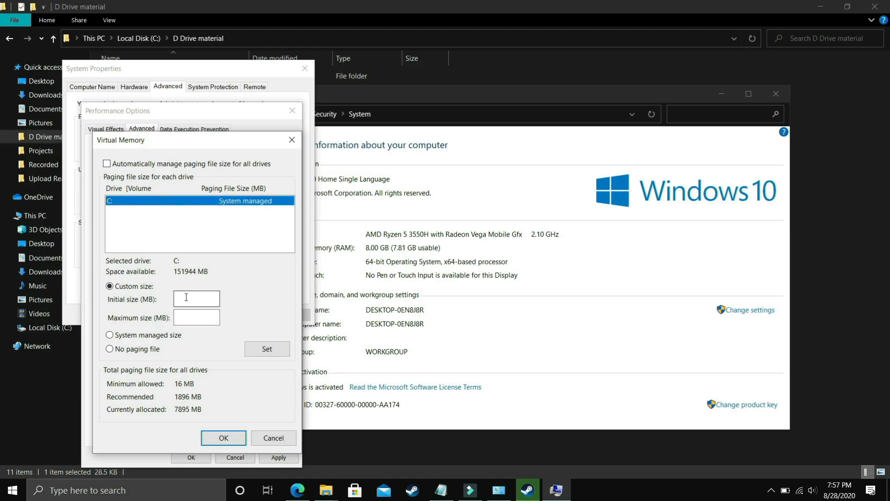
text(18)
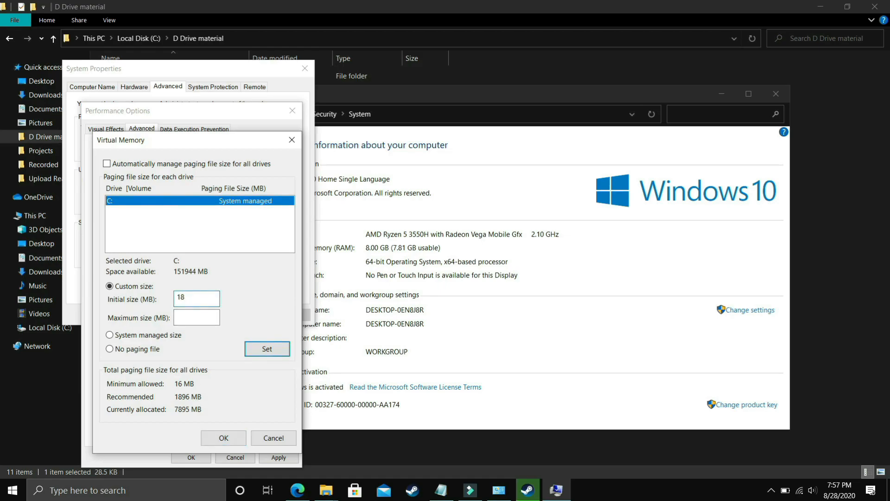
text(1896)
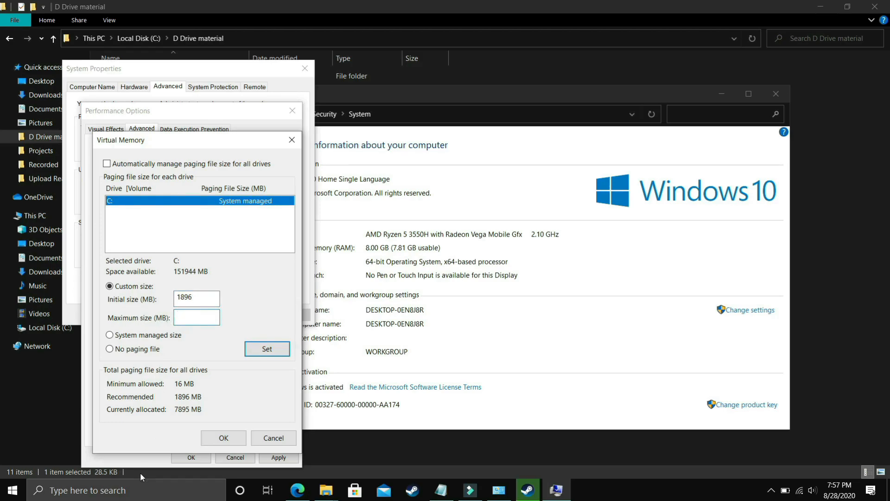
text(ca)
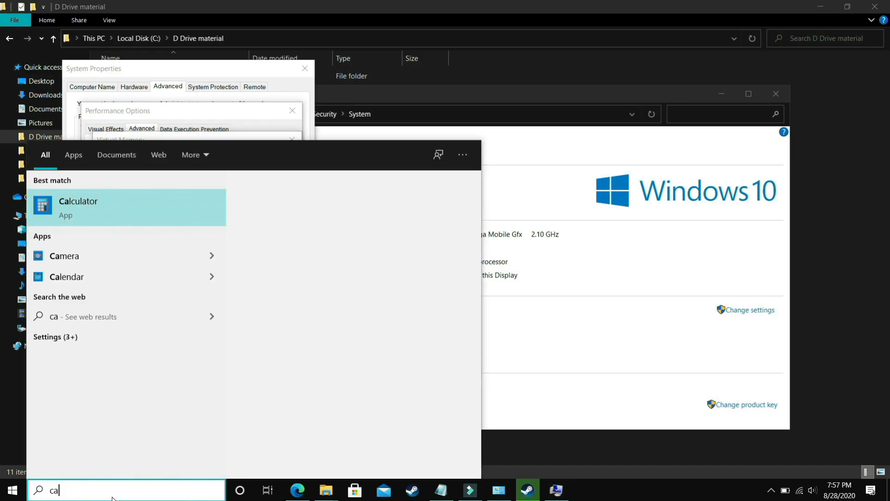
Step: Open Calculator and enter 8192 MB as the C: maximum paging size
click(78, 207)
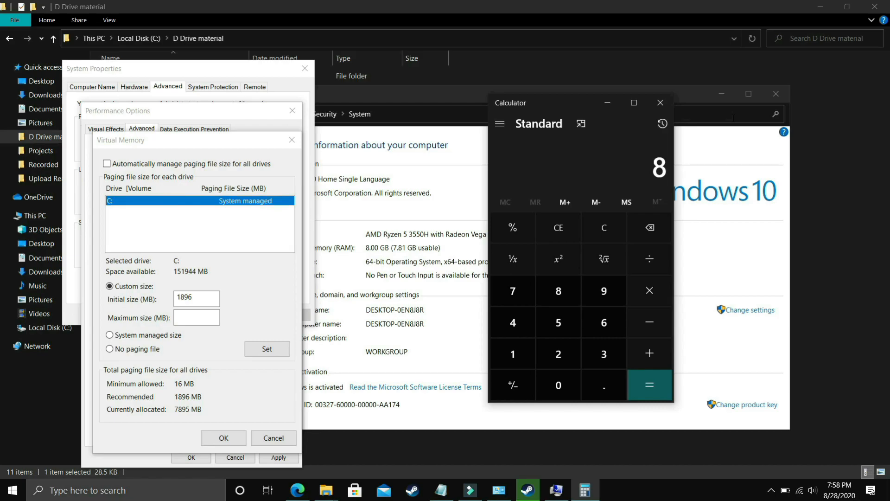
click(649, 384)
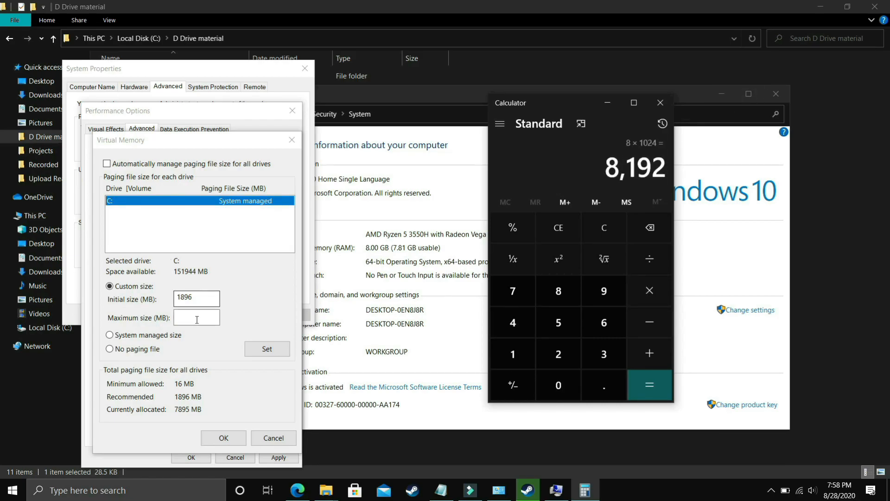
text(8192)
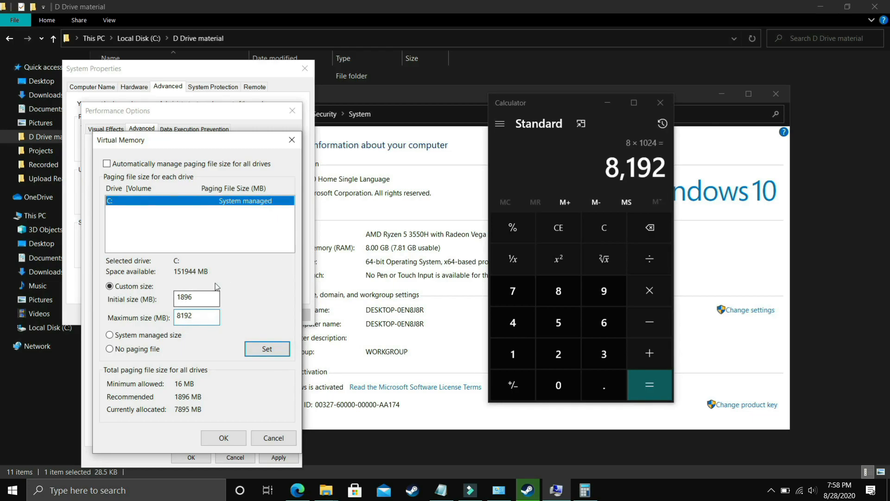
Step: Compute other multiples of 1024, ending with 12 × 1024 = 12,288, and confirm Virtual Memory
click(604, 227)
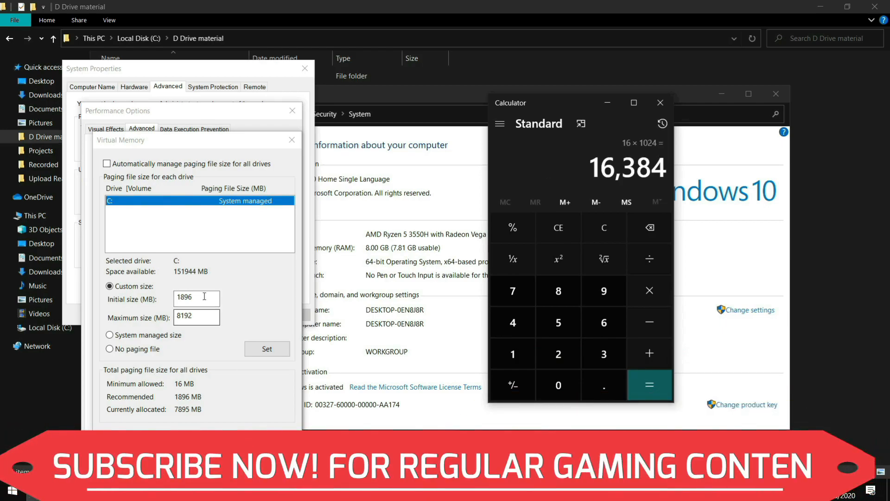
click(603, 227)
text(32)
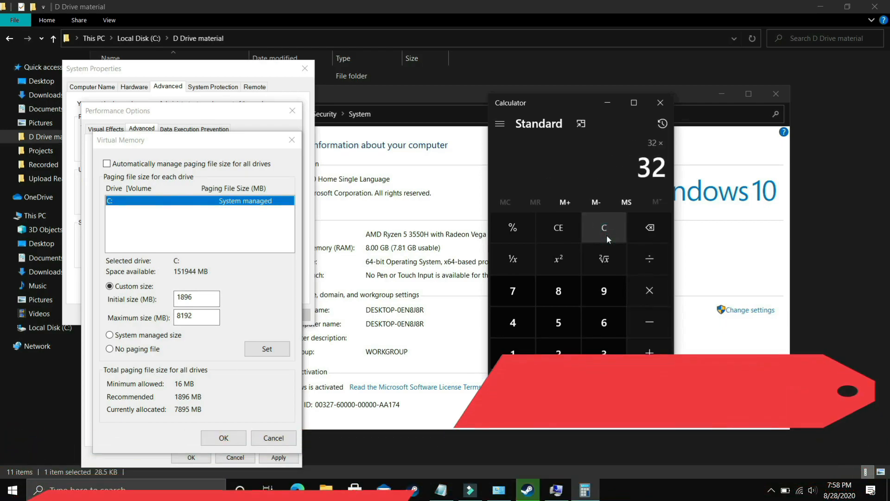
click(649, 385)
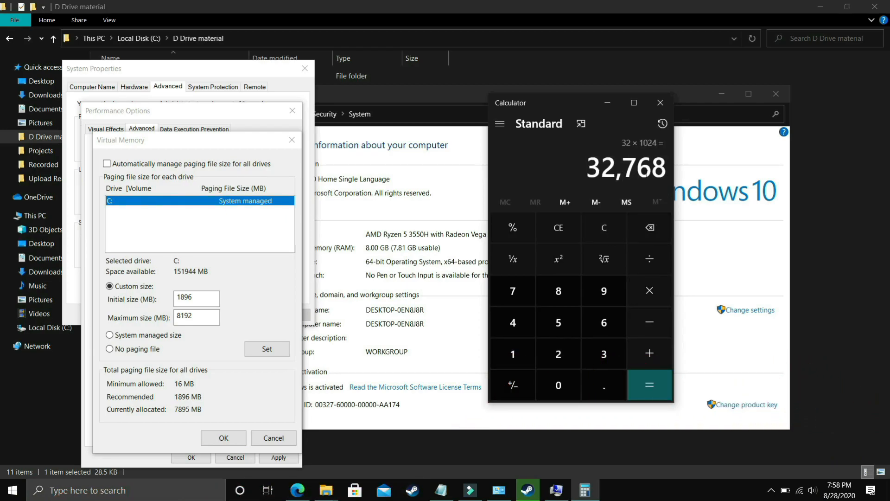
click(603, 227)
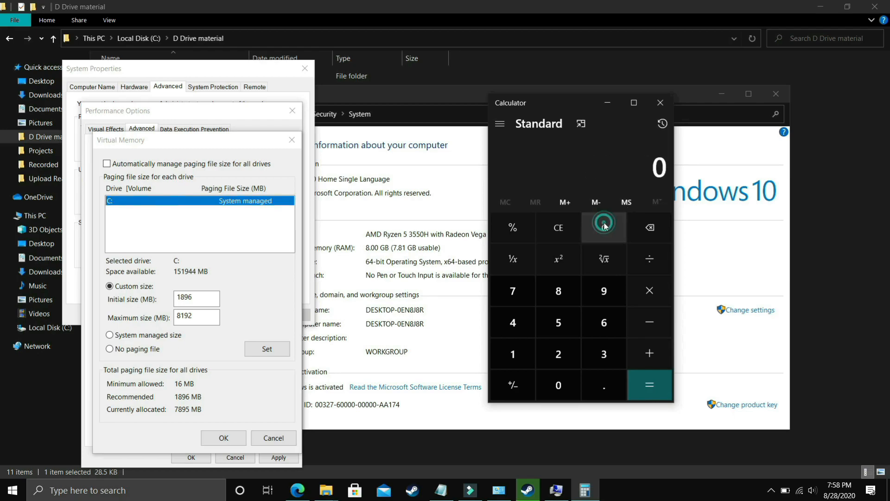
click(557, 385)
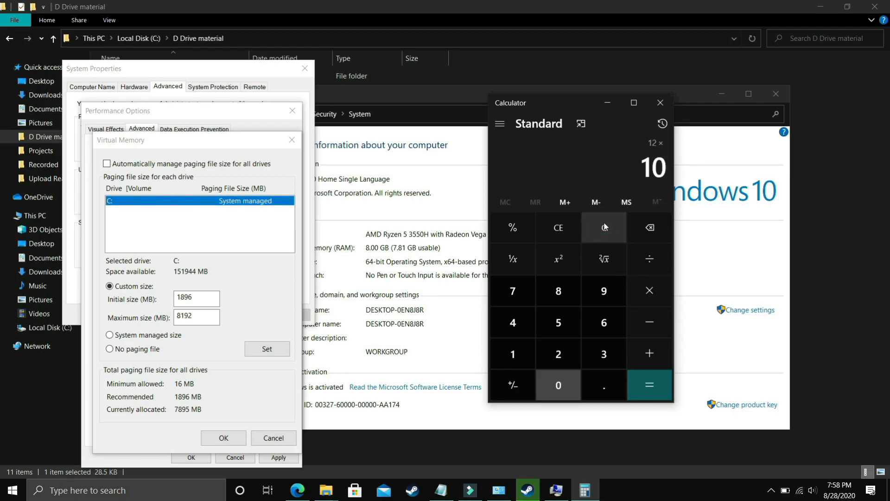
click(649, 385)
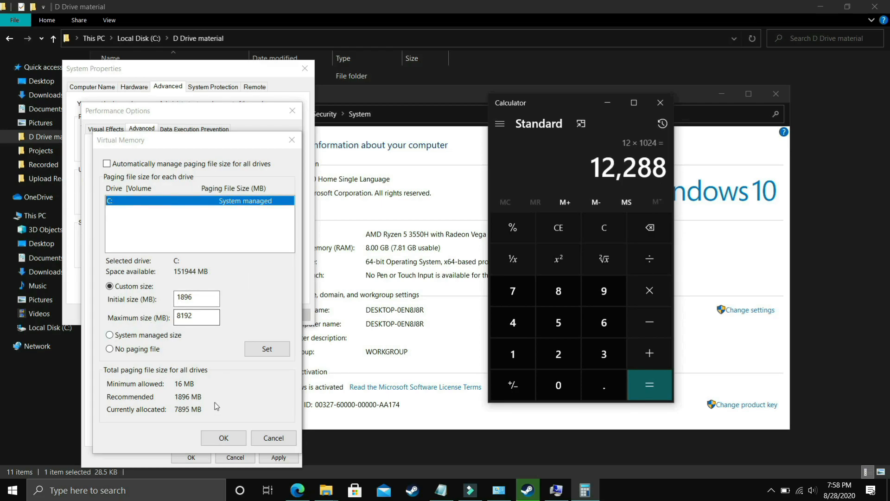
click(223, 437)
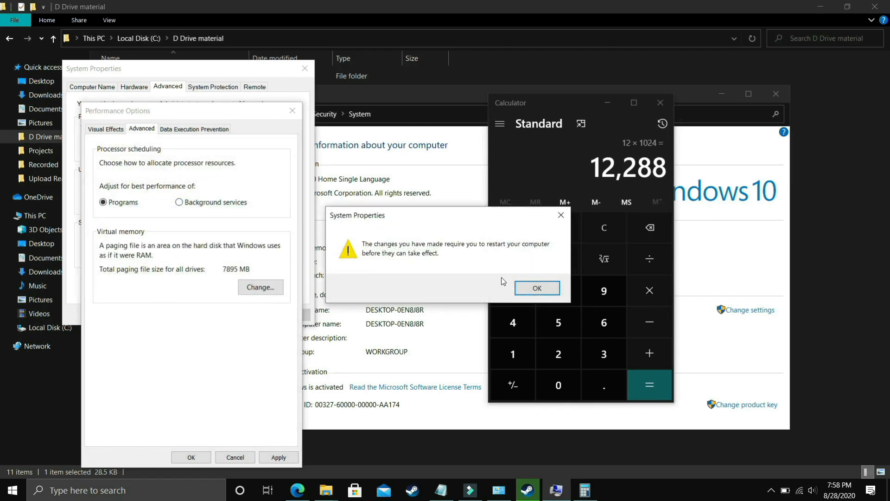
Step: Dismiss the restart notice, apply Performance Options, and switch to the Driver Booster video
click(536, 288)
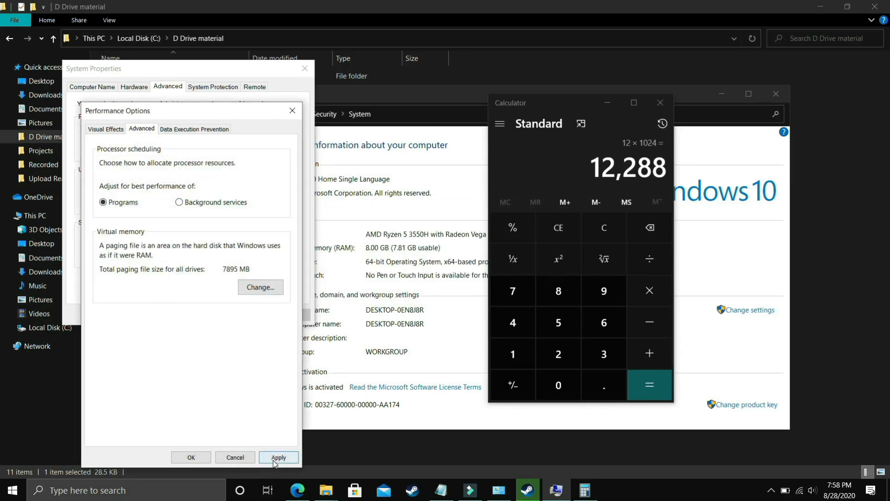
click(279, 457)
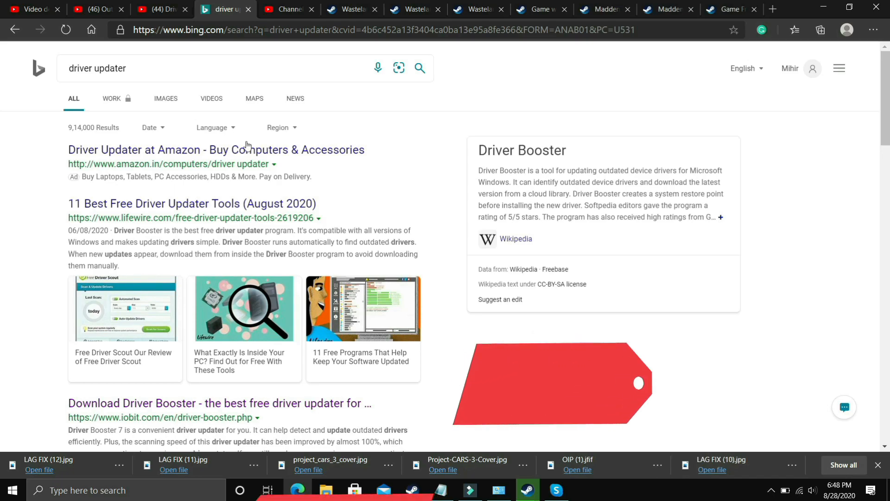
click(161, 9)
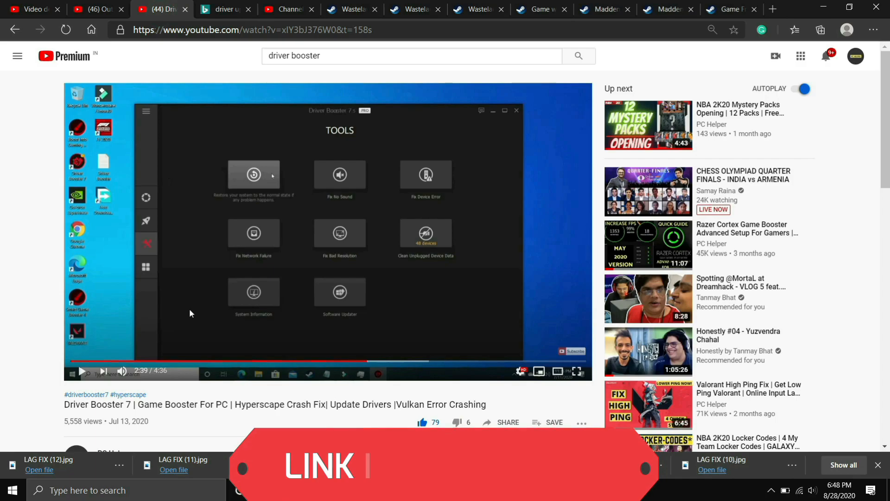